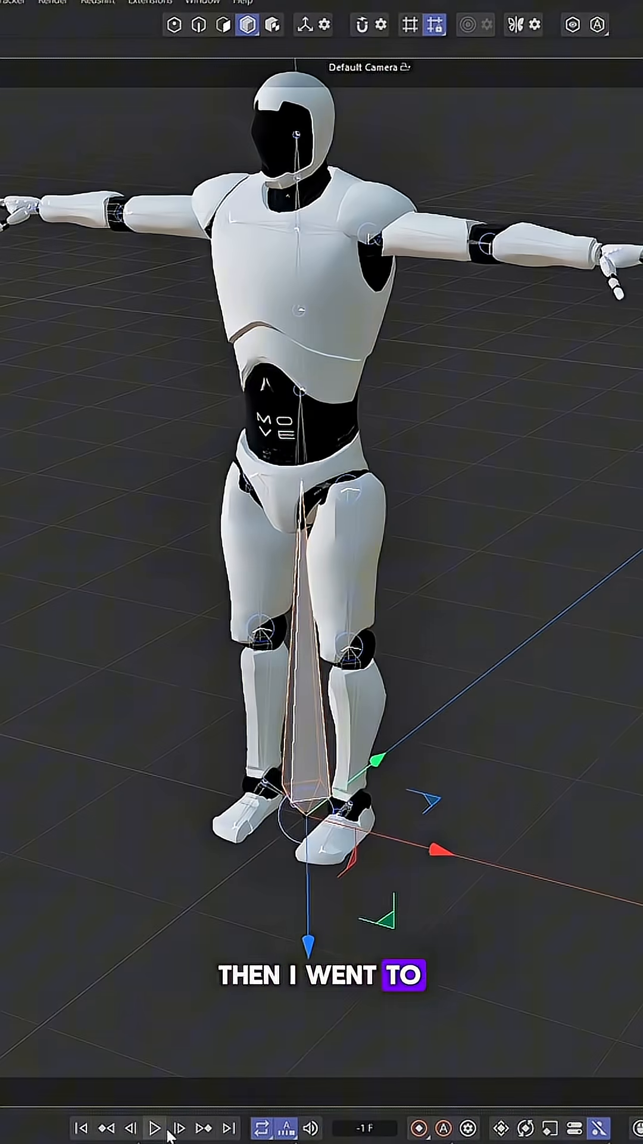
# Play the robot character's animation in the timeline to preview it
pyautogui.click(153, 1127)
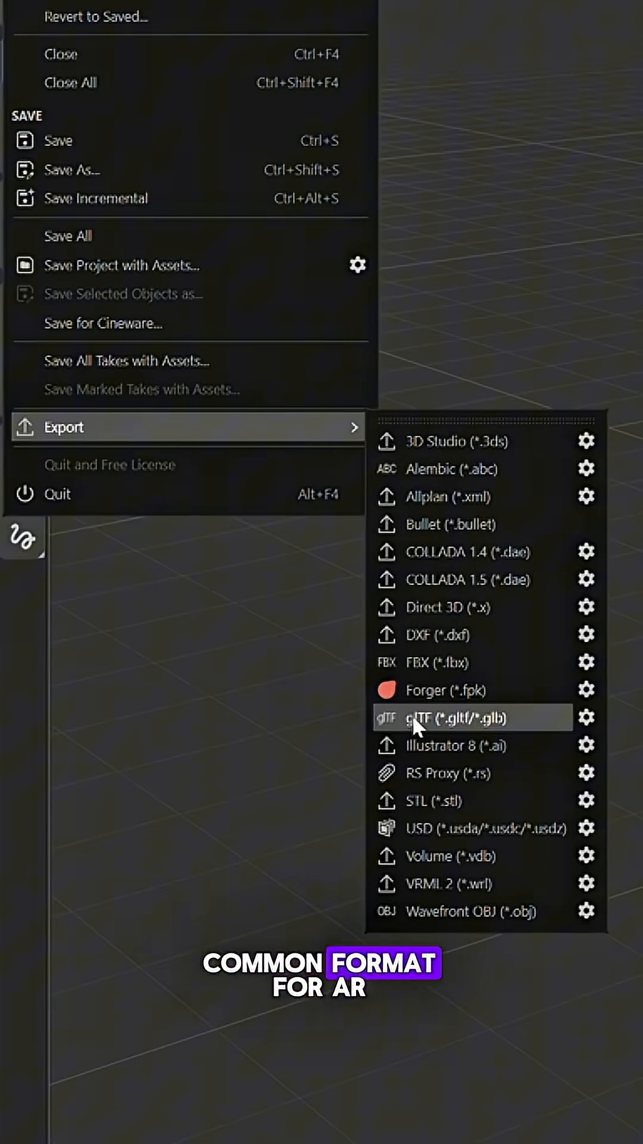
# Export the animated character in glTF (*.gltf/*.glb) format
pyautogui.click(471, 717)
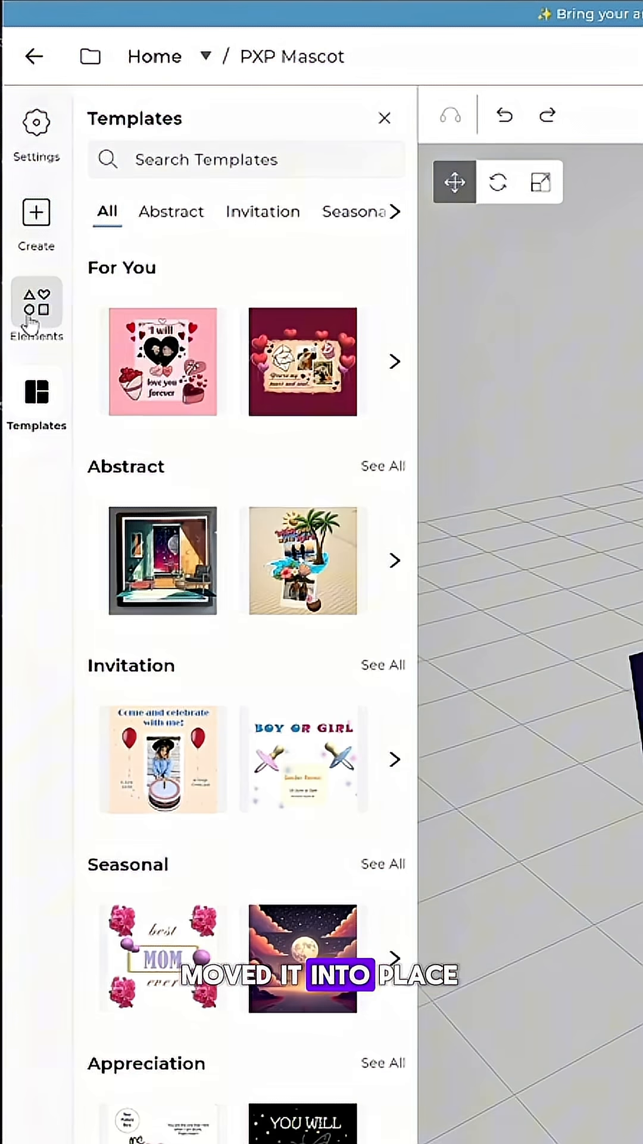
# Open the Elements panel to add the mascot model to the PXP Mascot artwork
pyautogui.click(35, 307)
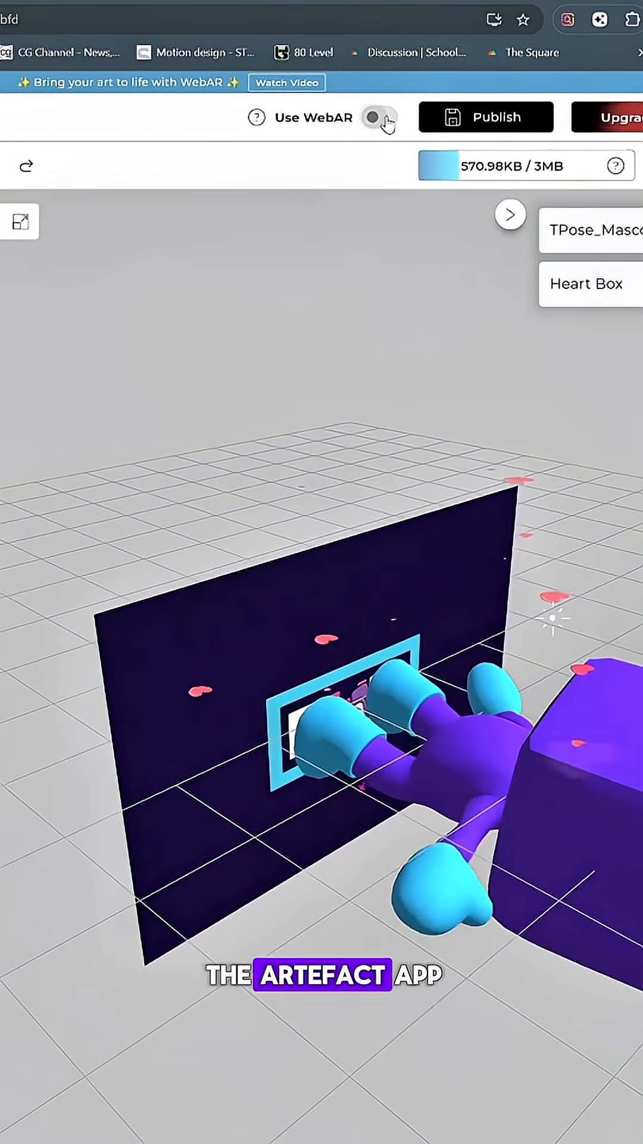
# Turn on Use WebAR and publish PXP Mascot to get its QR code and link
pyautogui.click(378, 118)
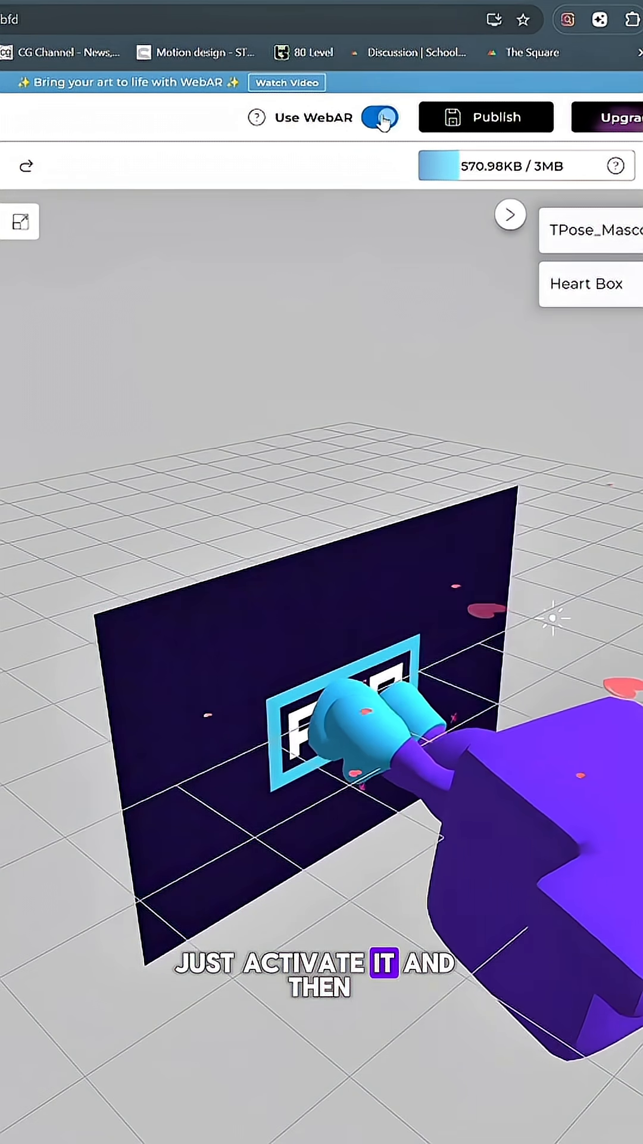
pyautogui.click(379, 116)
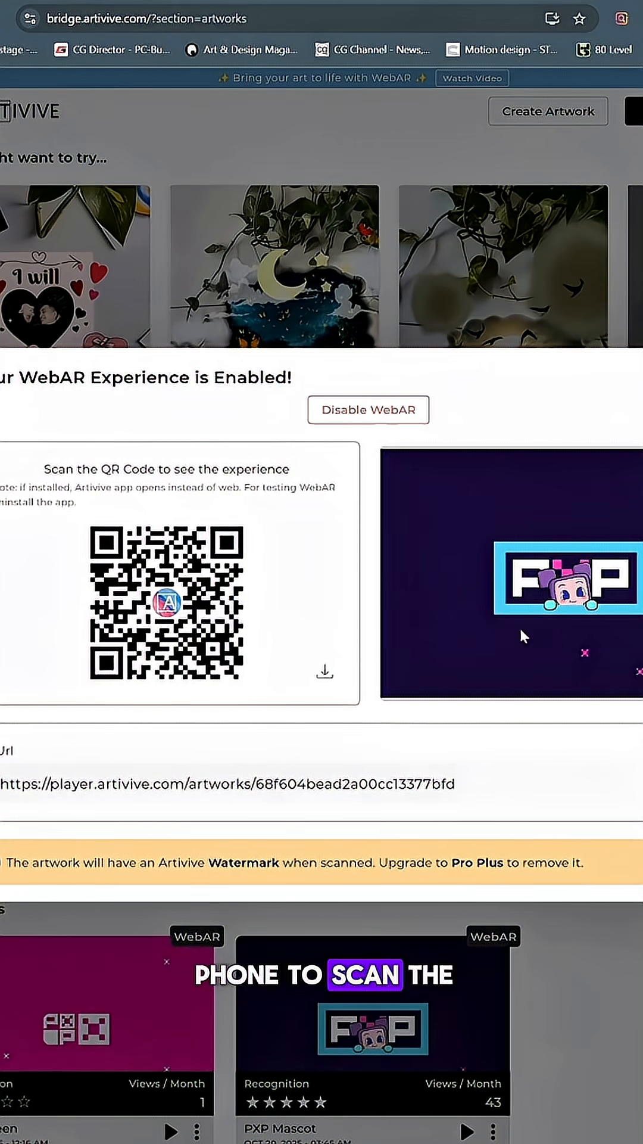